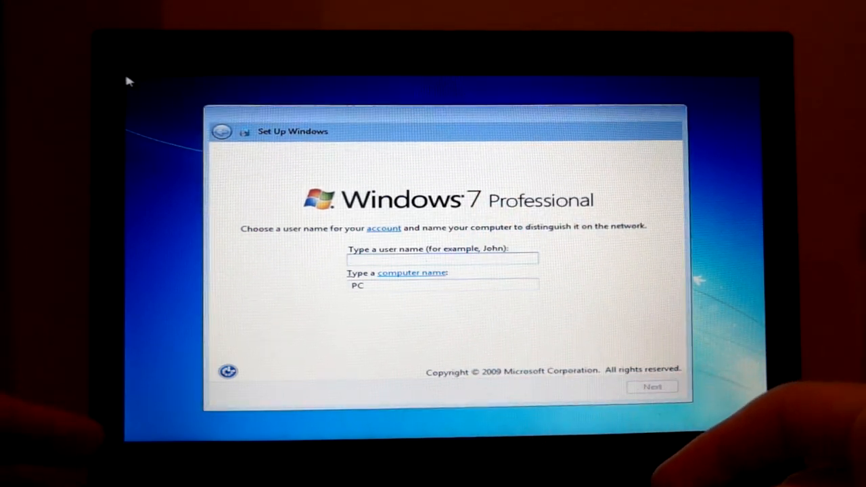
- Create the user account with a password and the hint 'date'
{"action": "type", "text": "ON"}
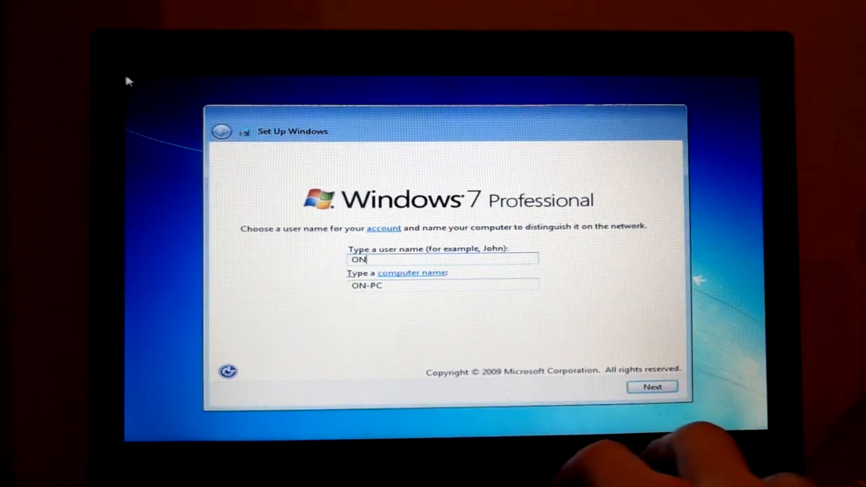
{"action": "type", "text": "WXRD"}
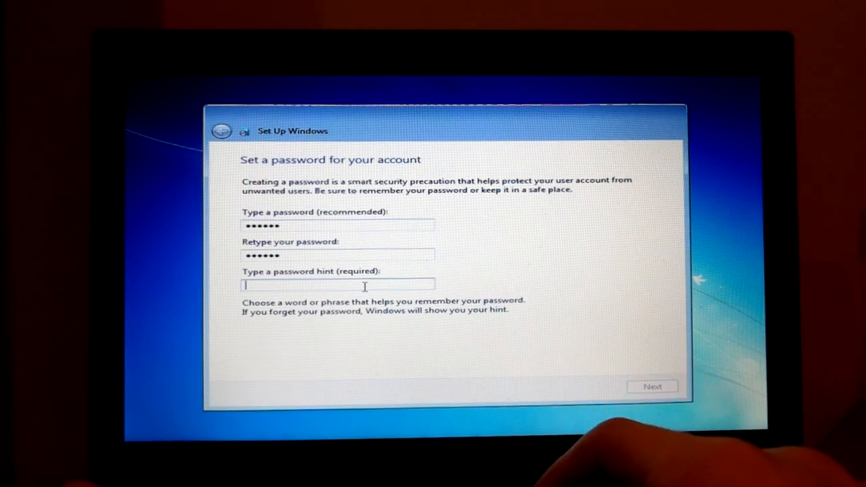
{"action": "type", "text": "date"}
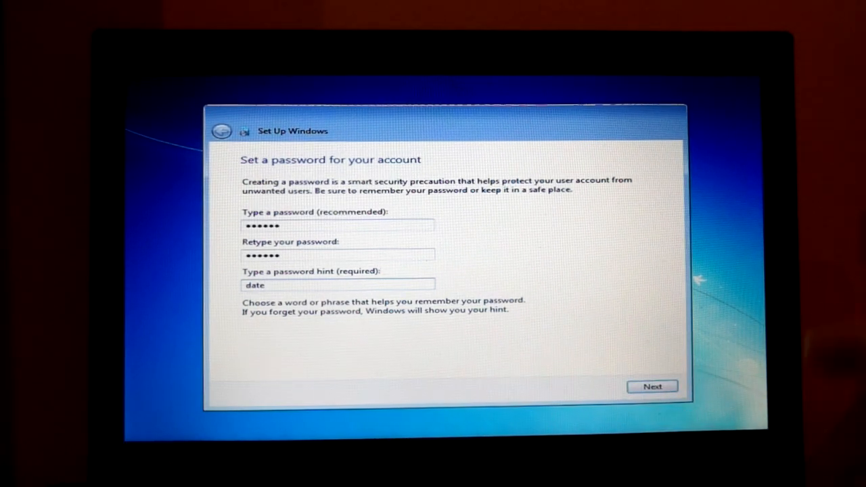
{"action": "left_click", "coordinate": [652, 387]}
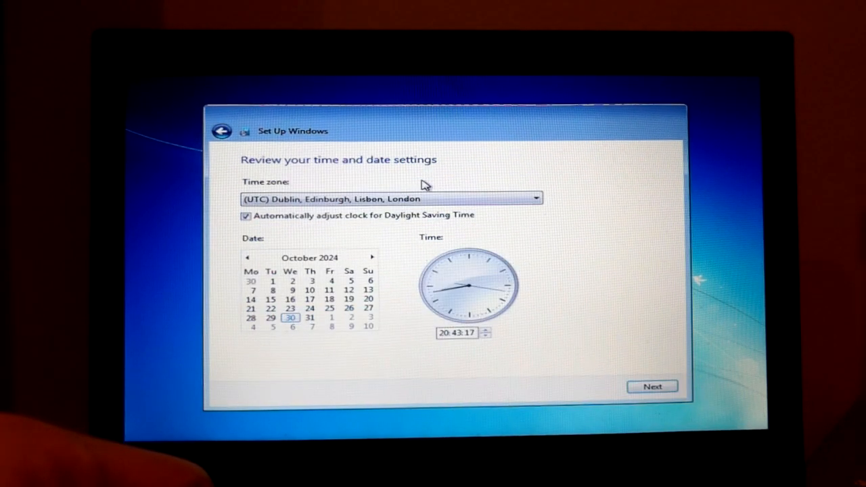
{"action": "mouse_move", "coordinate": [349, 225]}
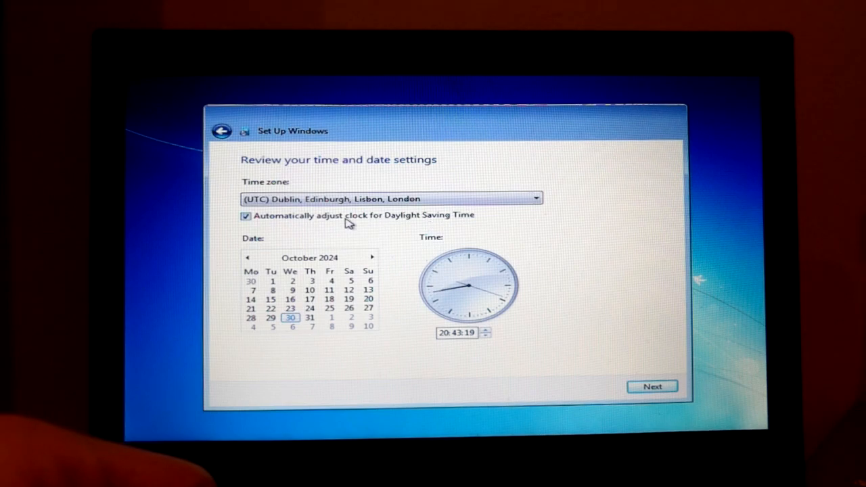
- Accept the London time zone and date settings
{"action": "left_click", "coordinate": [652, 387]}
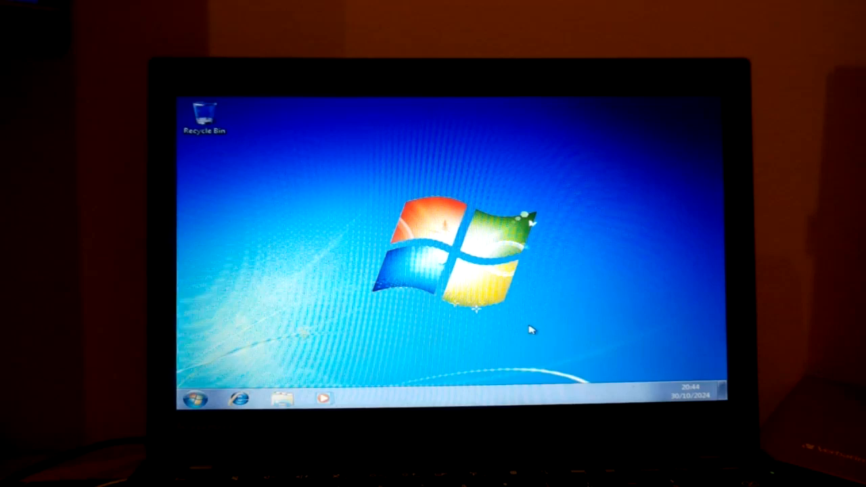
{"action": "mouse_move", "coordinate": [683, 341]}
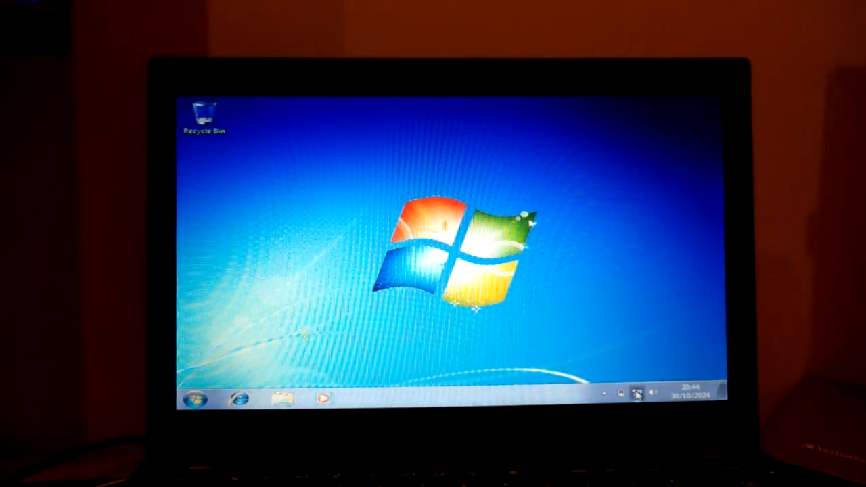
- Acknowledge the notification area once the fresh desktop with only the Recycle Bin appears
{"action": "left_click", "coordinate": [636, 395]}
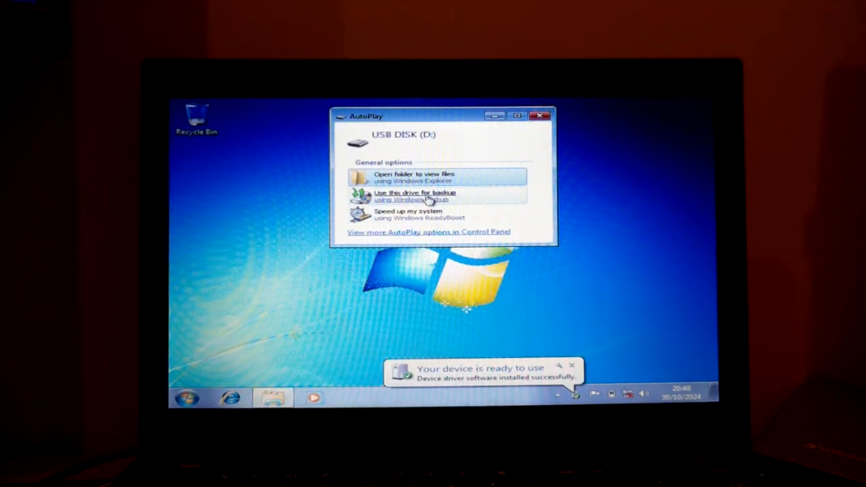
- View the USB disk's files from AutoPlay and launch the gid641ww driver package
{"action": "left_click", "coordinate": [414, 176]}
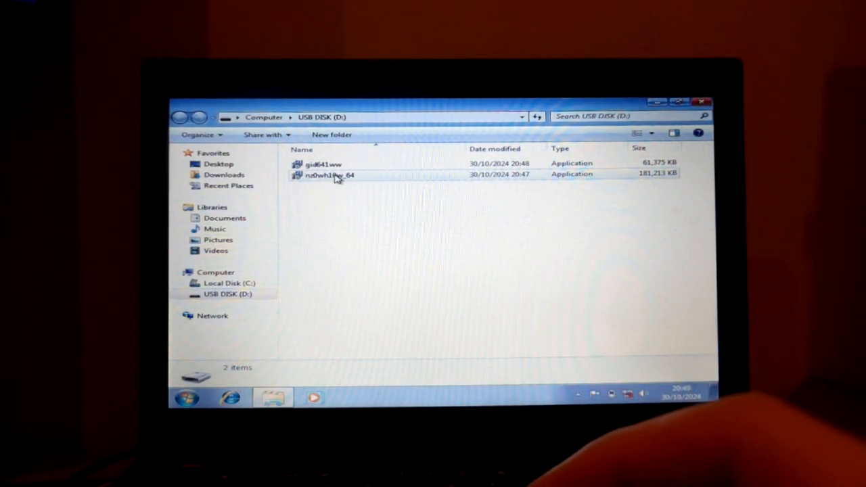
{"action": "left_click", "coordinate": [322, 164]}
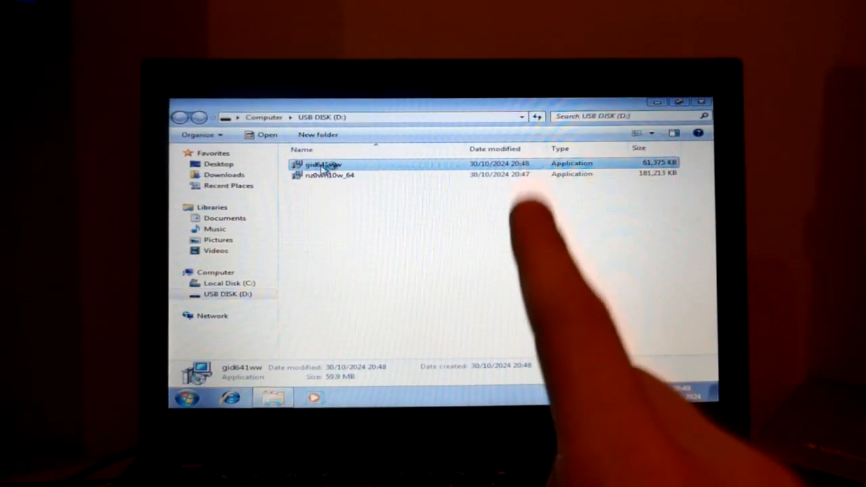
{"action": "double_click", "coordinate": [323, 165]}
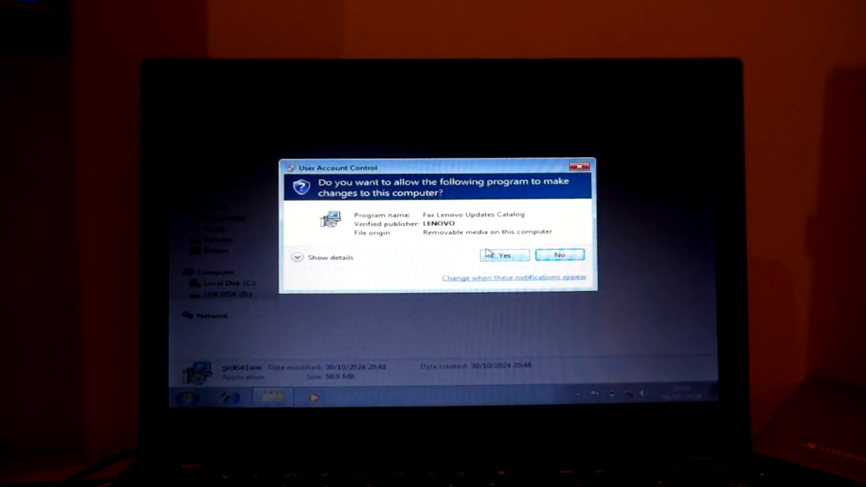
- Allow UAC, accept the Lenovo licence, extract to C:\DRIVERS\VIDEO and finish with installation launching
{"action": "left_click", "coordinate": [503, 255]}
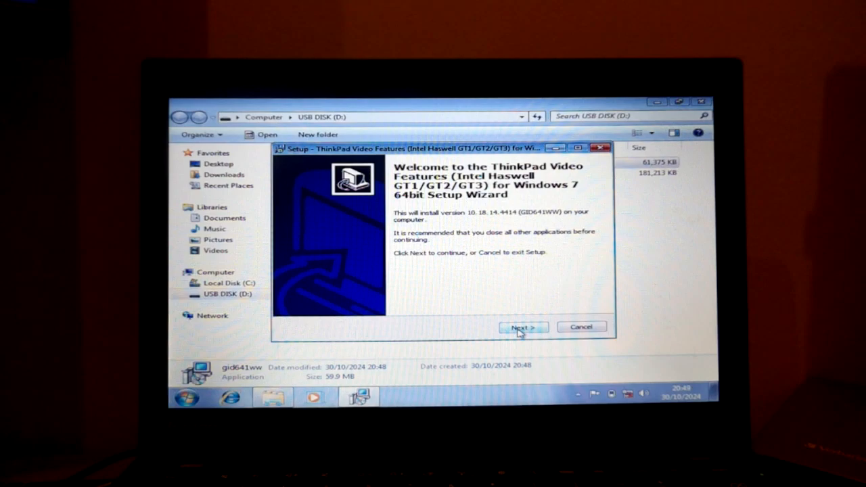
{"action": "left_click", "coordinate": [522, 326]}
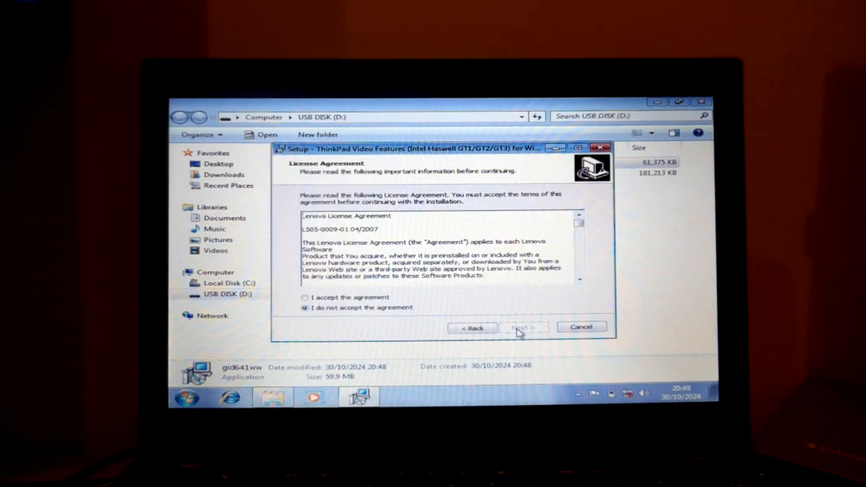
{"action": "left_click", "coordinate": [305, 298]}
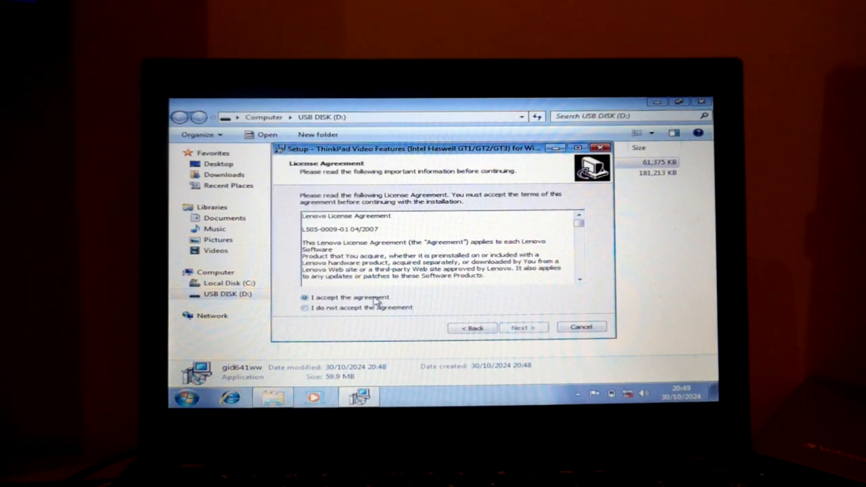
{"action": "left_click", "coordinate": [522, 326]}
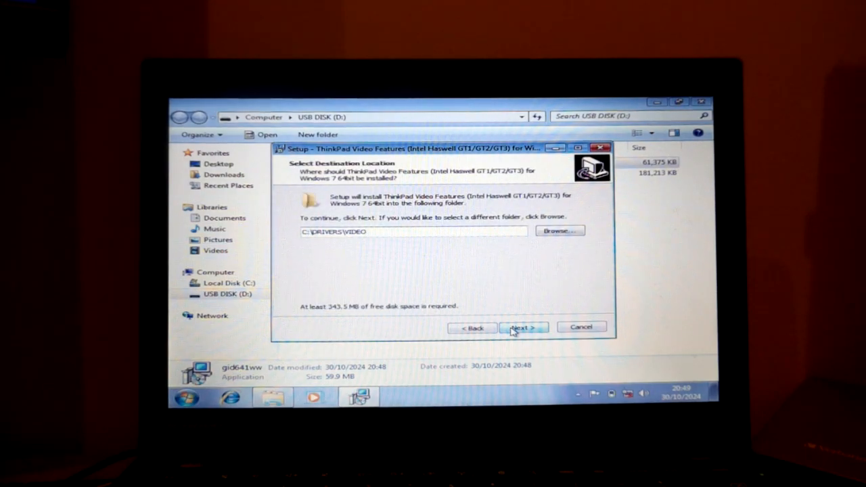
{"action": "left_click", "coordinate": [525, 328]}
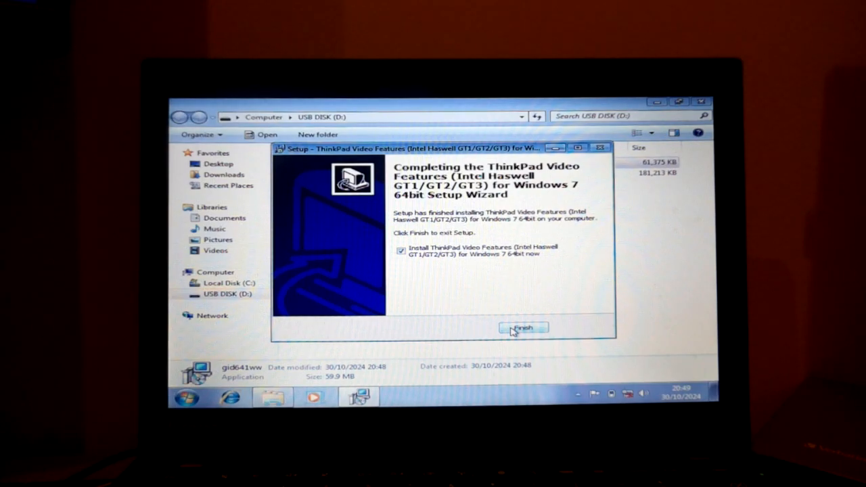
{"action": "left_click", "coordinate": [522, 328]}
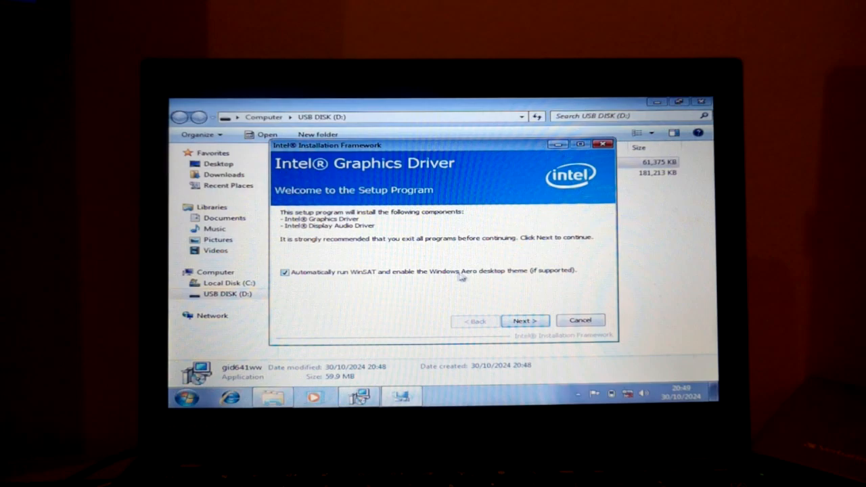
- Accept the Intel licence, install the graphics driver and finish with an immediate restart
{"action": "left_click", "coordinate": [524, 320]}
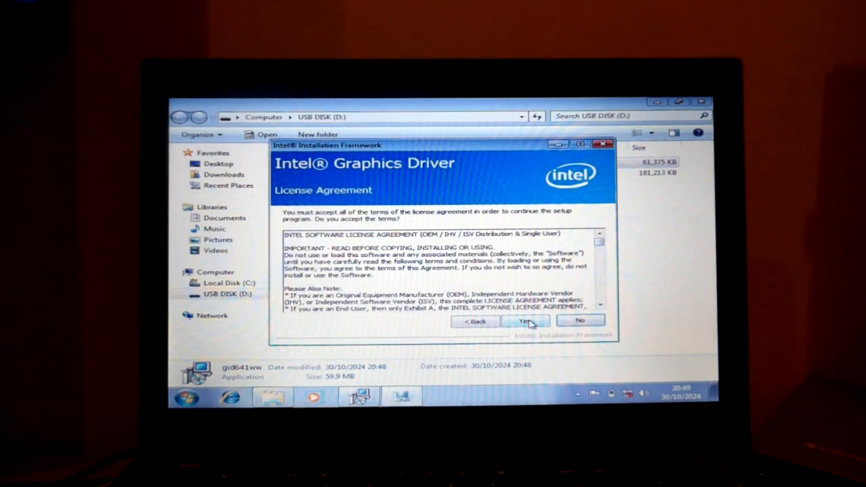
{"action": "left_click", "coordinate": [524, 321]}
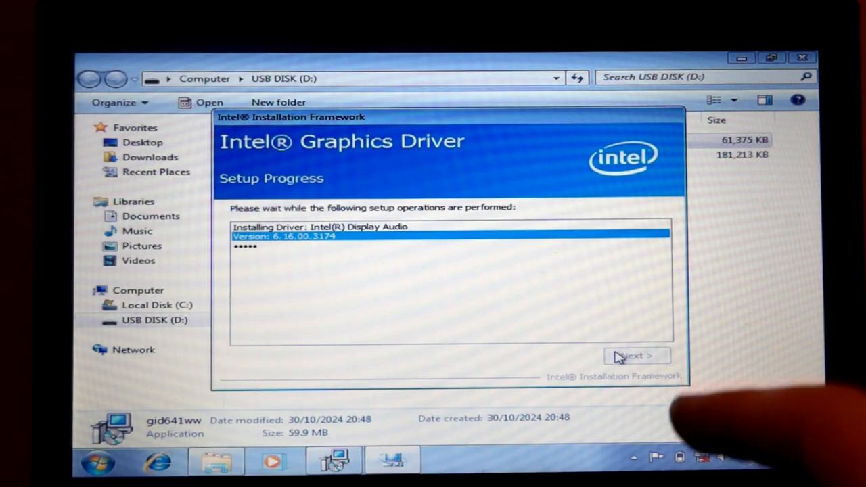
{"action": "mouse_move", "coordinate": [493, 311]}
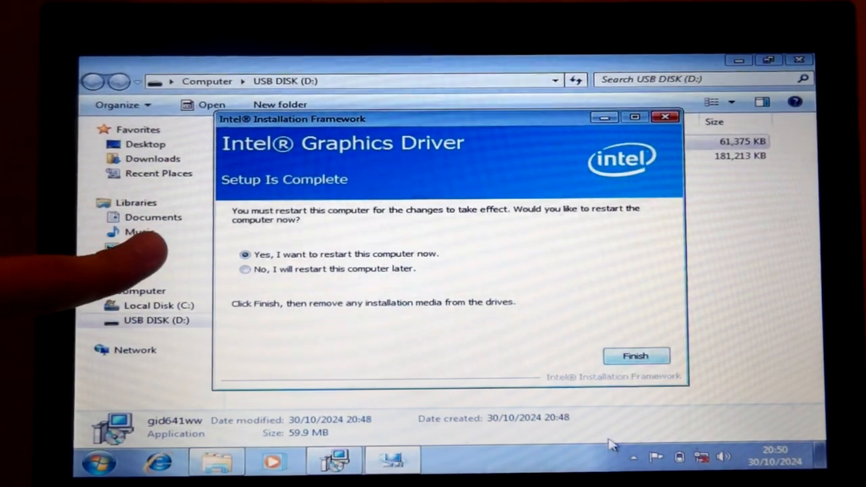
{"action": "left_click", "coordinate": [634, 356]}
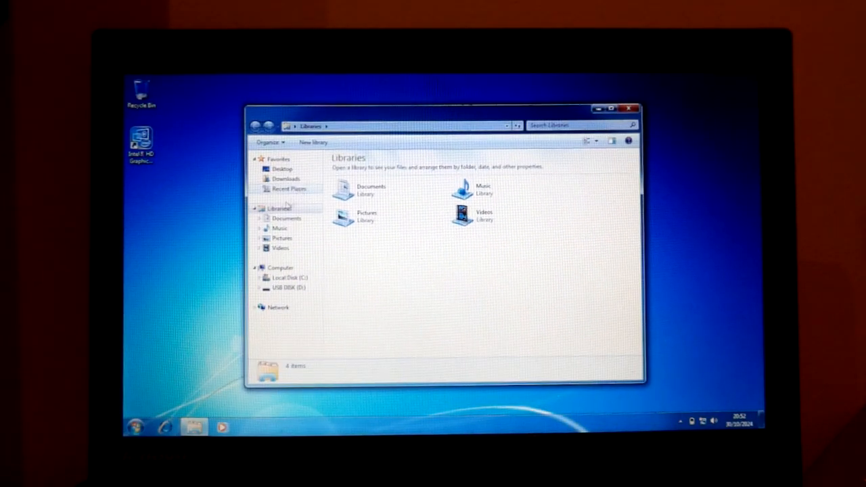
- Select the wireless driver installer file on the reopened USB disk
{"action": "left_click", "coordinate": [288, 287]}
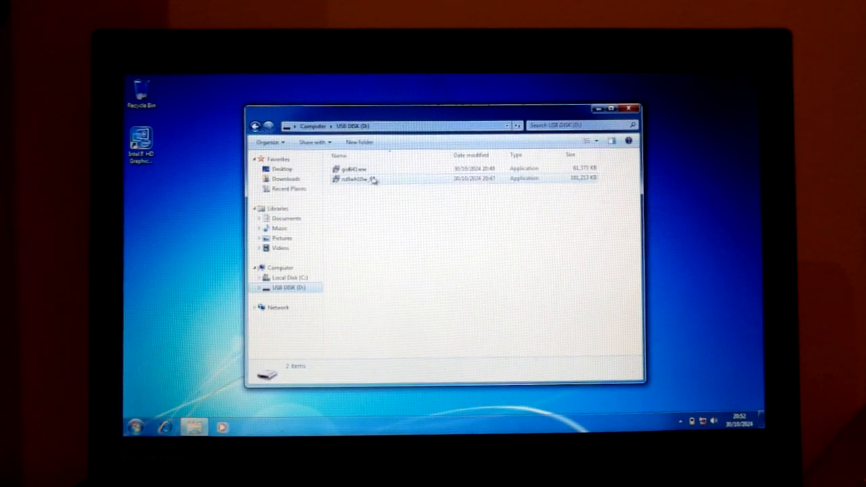
- Run the wireless installer, accept its licence, install the package and finish into the wireless software setup
{"action": "left_click", "coordinate": [358, 179]}
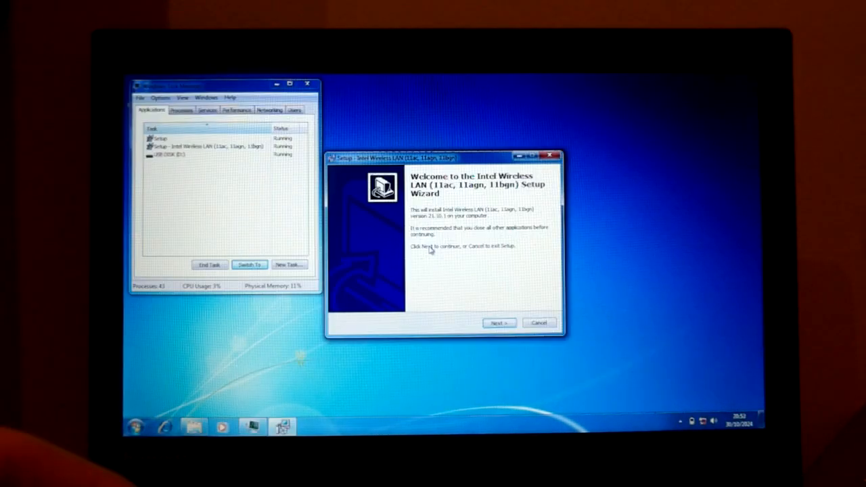
{"action": "left_click", "coordinate": [498, 322]}
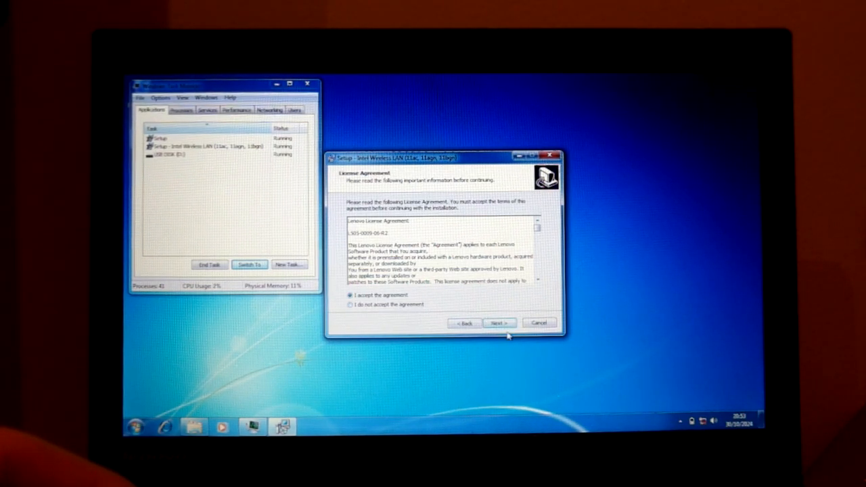
{"action": "left_click", "coordinate": [497, 322]}
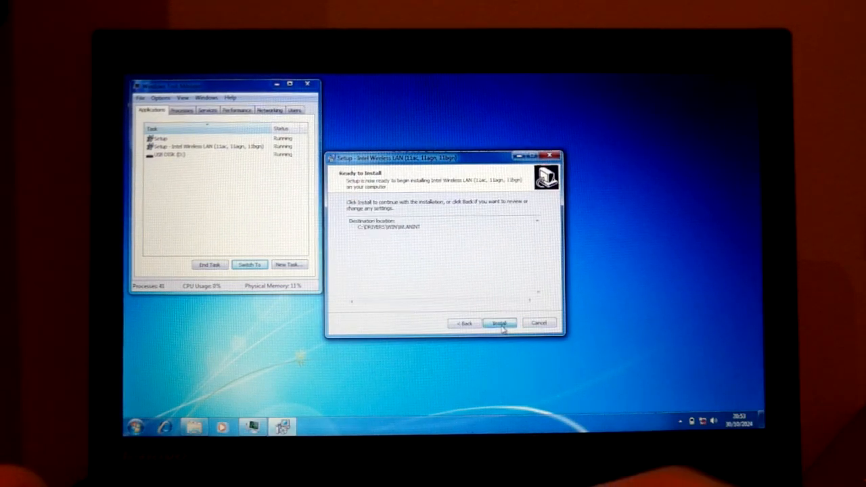
{"action": "left_click", "coordinate": [499, 322]}
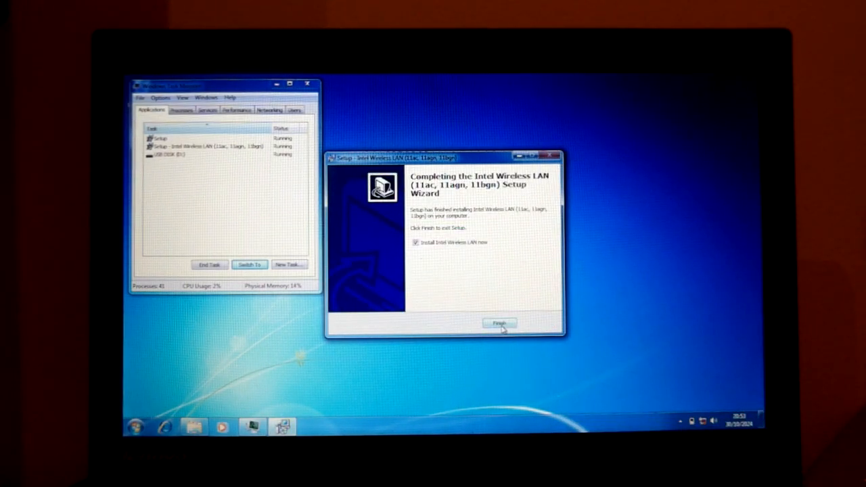
{"action": "left_click", "coordinate": [498, 322]}
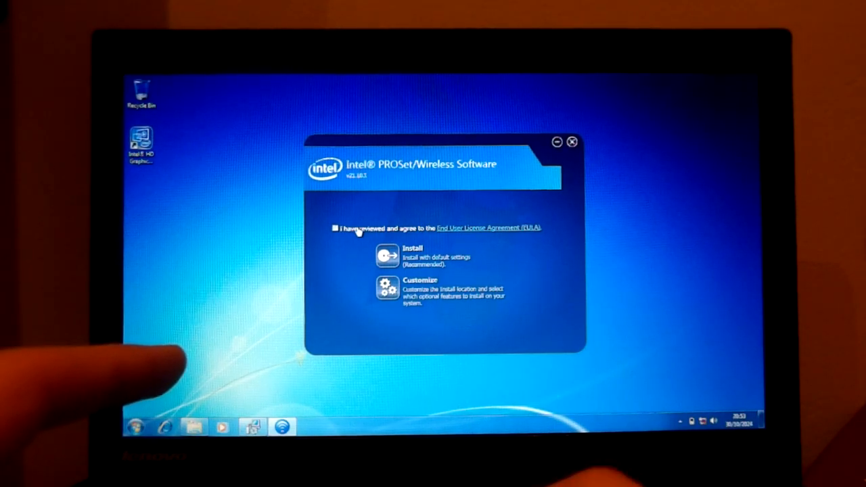
- Agree to the Intel PROSet/Wireless EULA so the default installation proceeds to success
{"action": "left_click", "coordinate": [386, 256]}
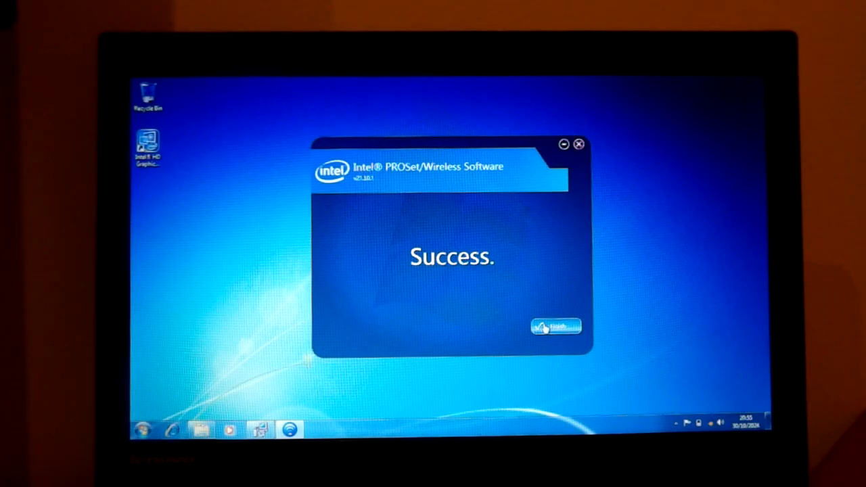
- Close the wireless installer's Success screen and return to the USB DISK (D:) files
{"action": "left_click", "coordinate": [554, 326]}
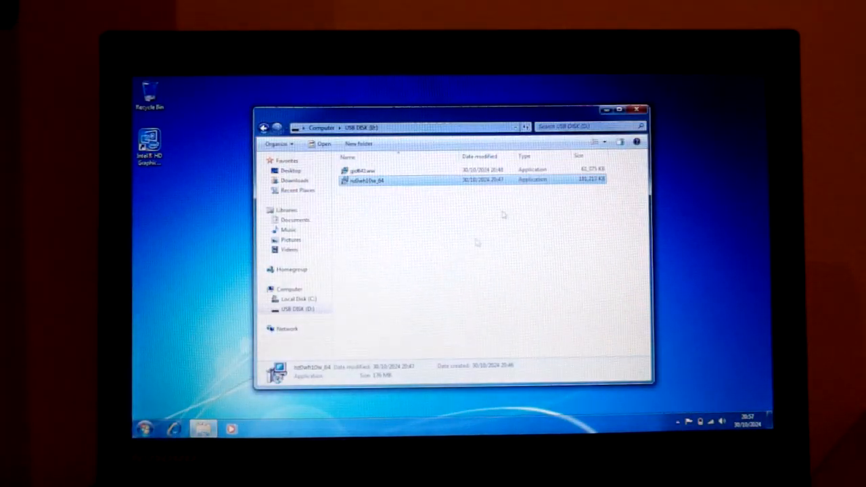
{"action": "left_click", "coordinate": [639, 108]}
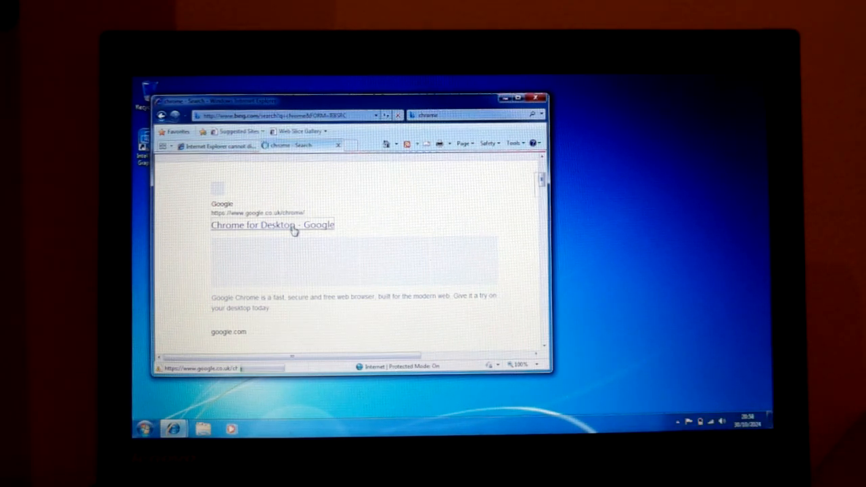
- Download Chrome from the Chrome for Desktop page, run its setup and close Internet Explorer
{"action": "left_click", "coordinate": [272, 225]}
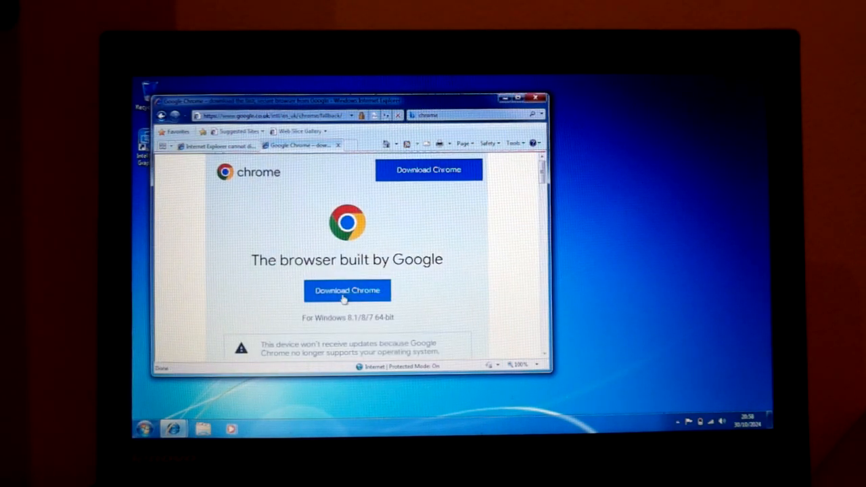
{"action": "left_click", "coordinate": [346, 289]}
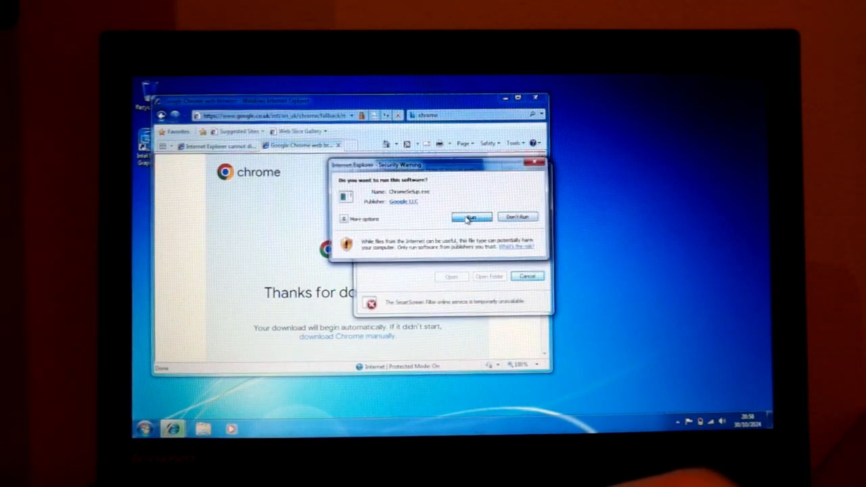
{"action": "left_click", "coordinate": [471, 216]}
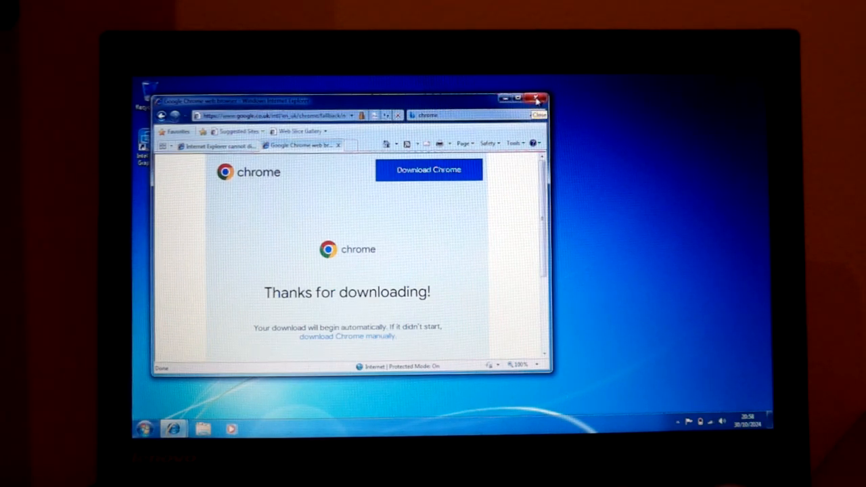
{"action": "left_click", "coordinate": [538, 99]}
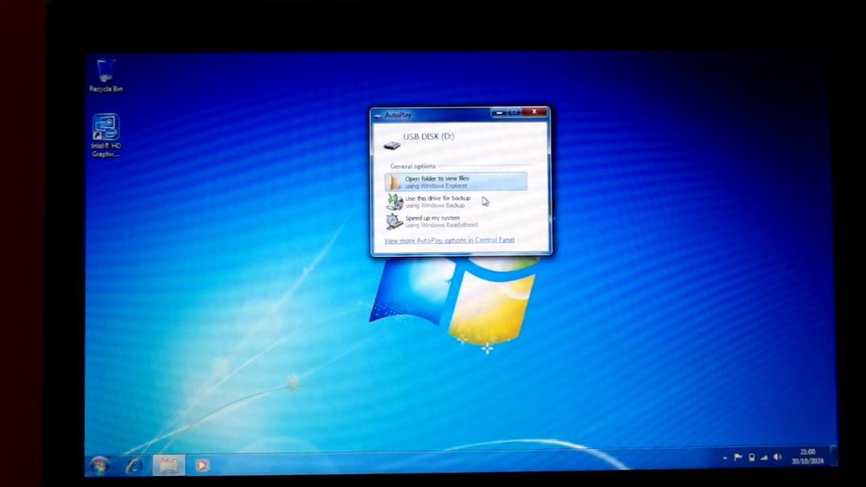
- Run supermium_126_64_setup from the USB drive with default options and dismiss the completion message
{"action": "left_click", "coordinate": [435, 181]}
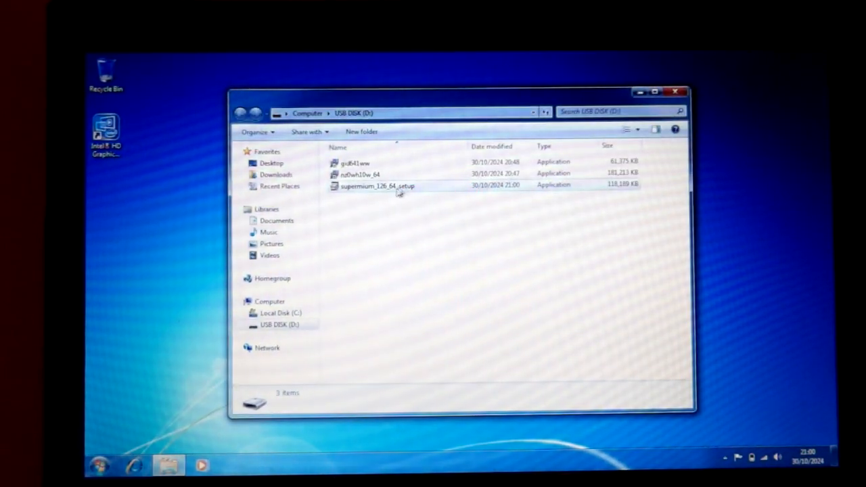
{"action": "left_click", "coordinate": [376, 187]}
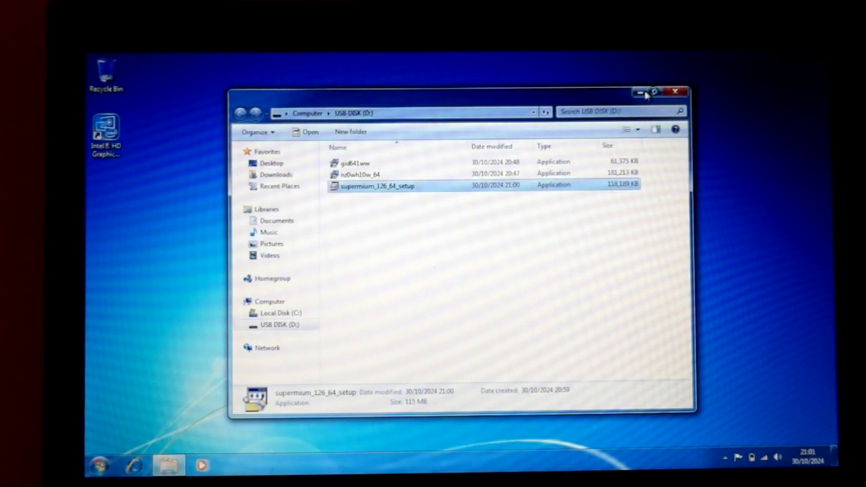
{"action": "mouse_move", "coordinate": [615, 117]}
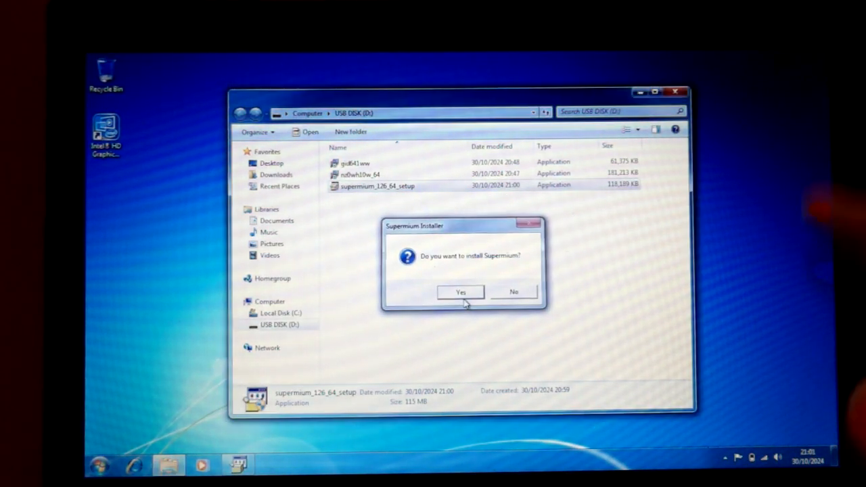
{"action": "left_click", "coordinate": [460, 293]}
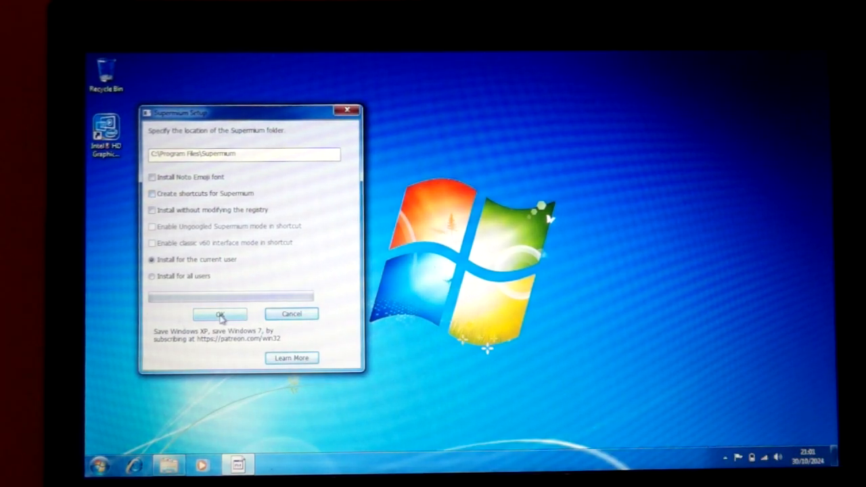
{"action": "left_click", "coordinate": [219, 314]}
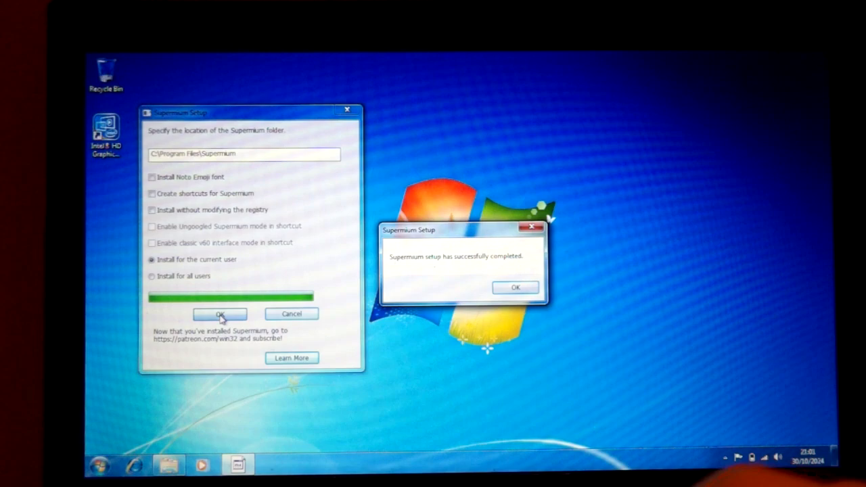
{"action": "left_click", "coordinate": [515, 287]}
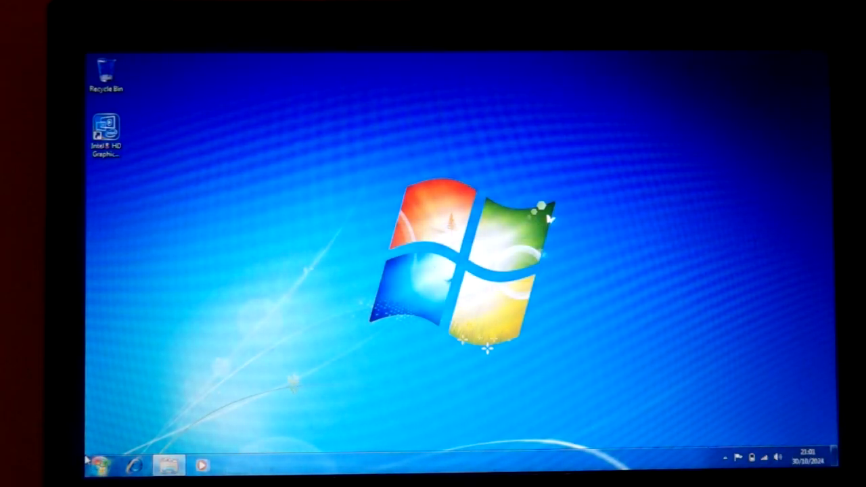
- Search the Start menu for 'su', finding only Help and Support
{"action": "left_click", "coordinate": [97, 465]}
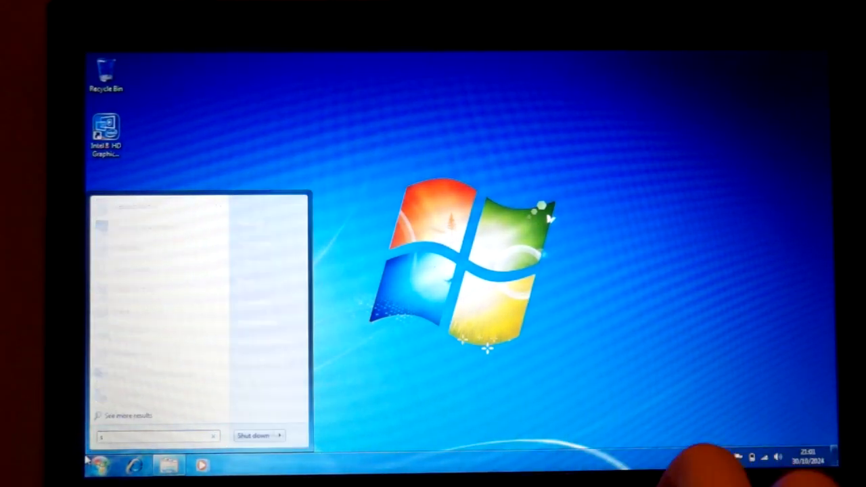
{"action": "type", "text": "u"}
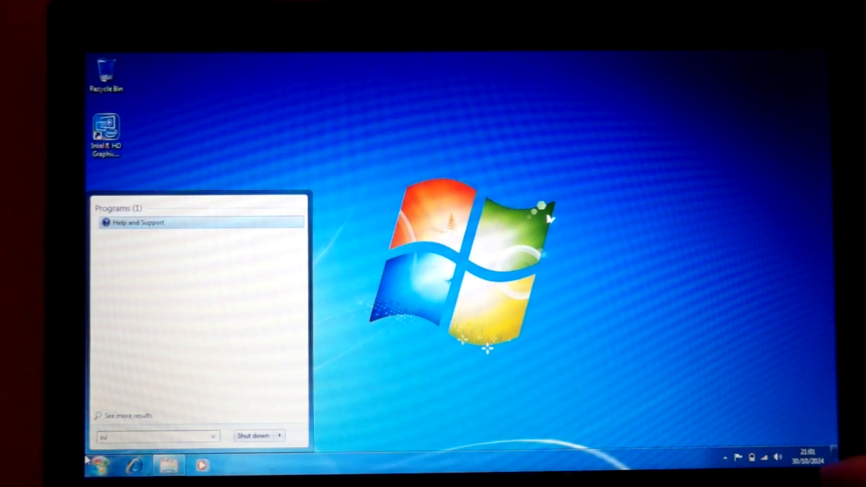
{"action": "type", "text": "su"}
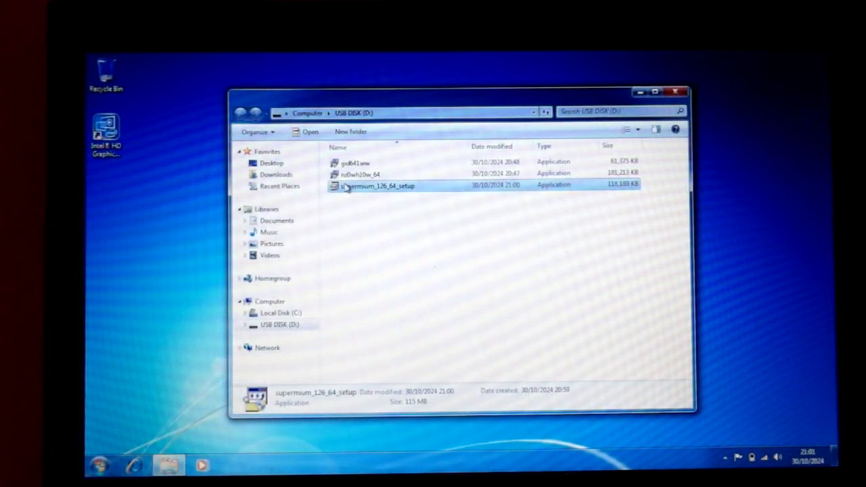
- Relaunch supermium_126_64_setup, allow UAC and confirm installing Supermium
{"action": "double_click", "coordinate": [376, 185]}
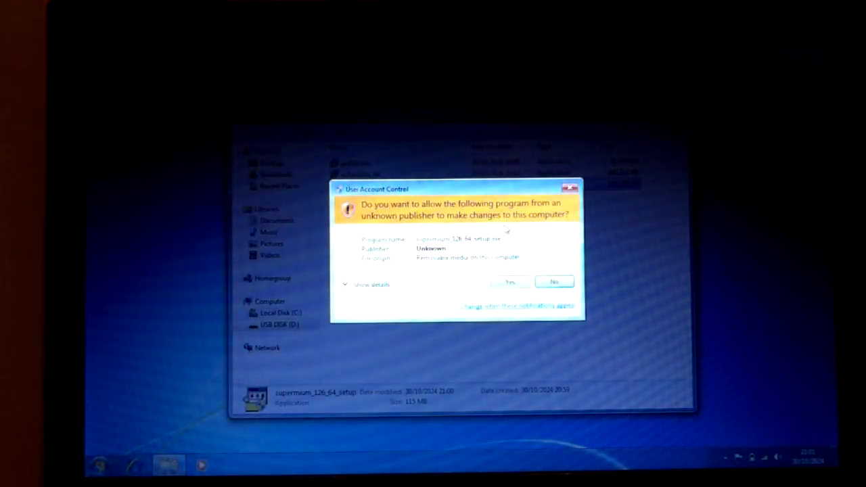
{"action": "left_click", "coordinate": [512, 281]}
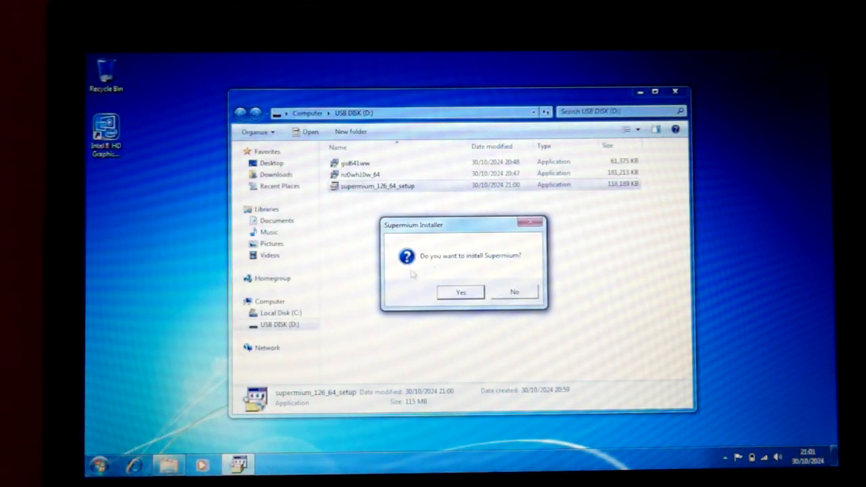
{"action": "left_click", "coordinate": [460, 292]}
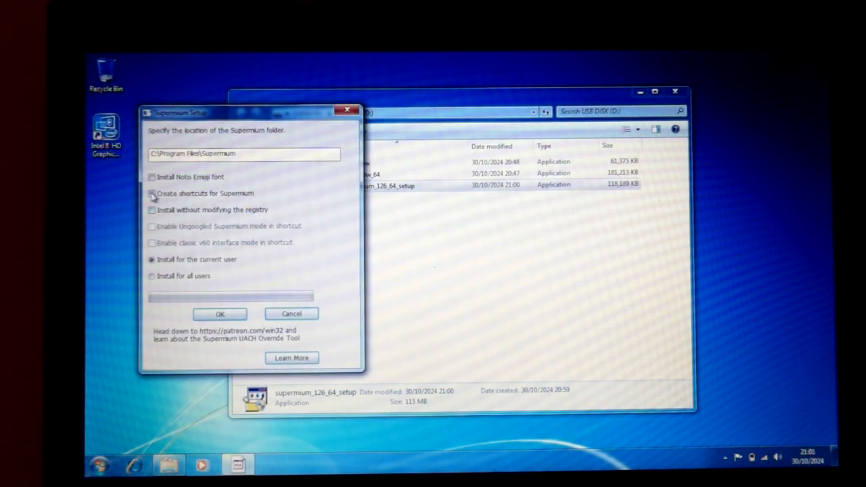
- Install with Create shortcuts and Enable classic v60 interface mode ticked, then close Explorer
{"action": "left_click", "coordinate": [152, 192]}
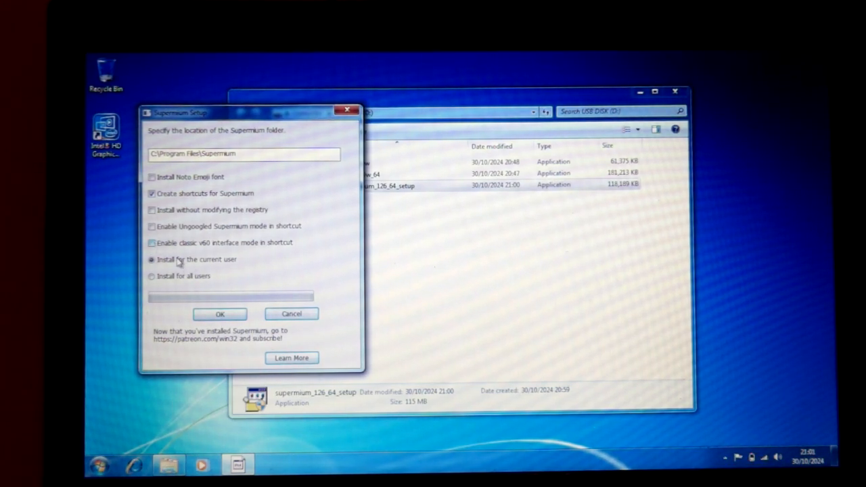
{"action": "left_click", "coordinate": [152, 242]}
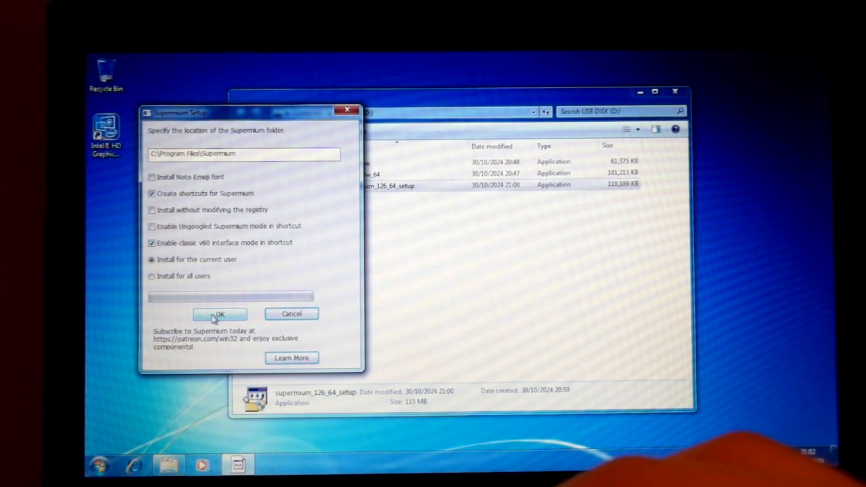
{"action": "left_click", "coordinate": [219, 314]}
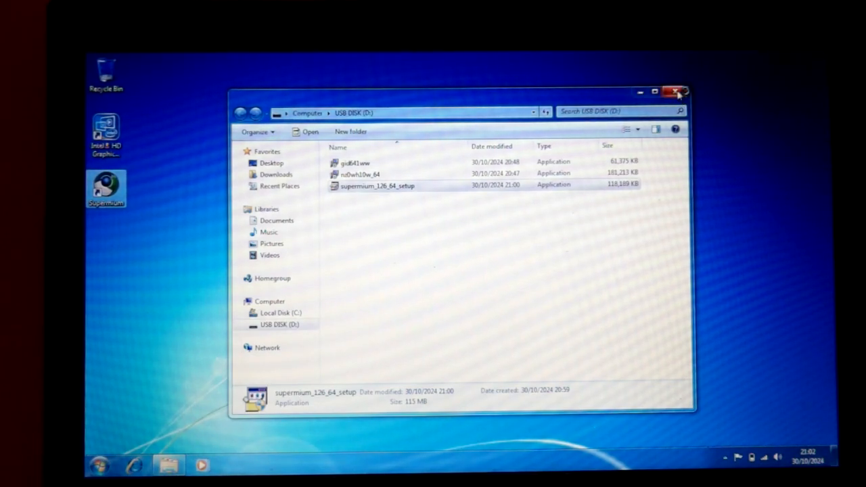
{"action": "left_click", "coordinate": [677, 92]}
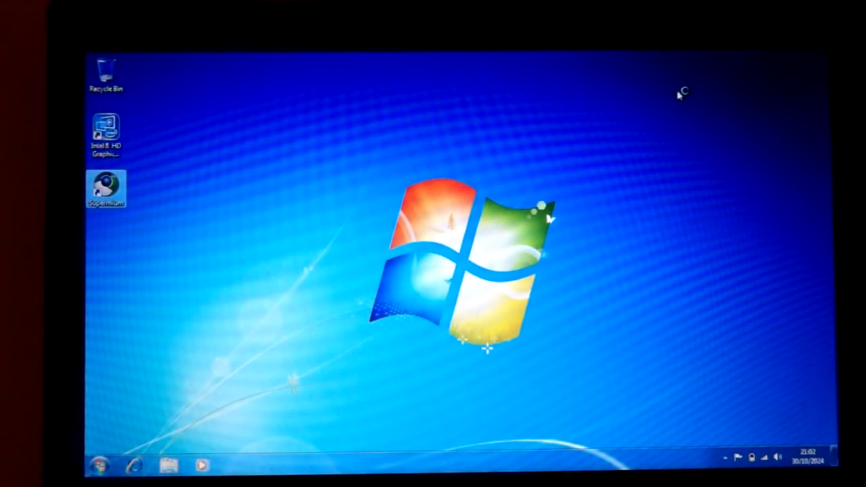
{"action": "double_click", "coordinate": [106, 188]}
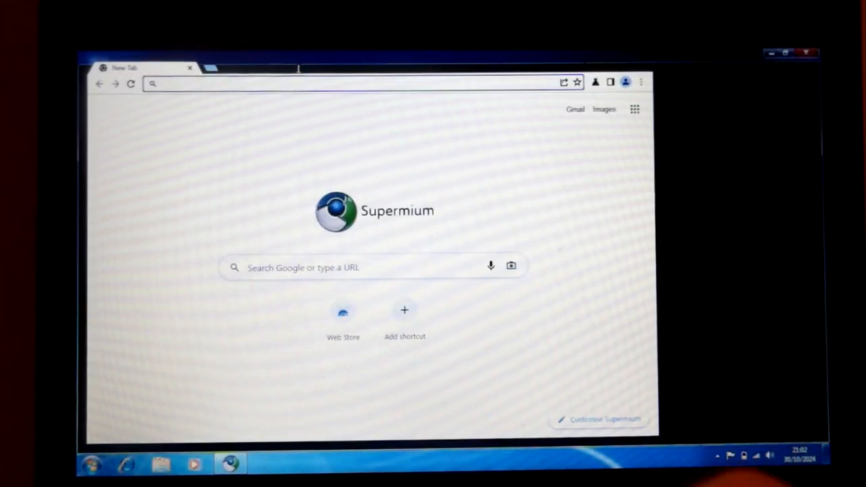
{"action": "left_click", "coordinate": [214, 68]}
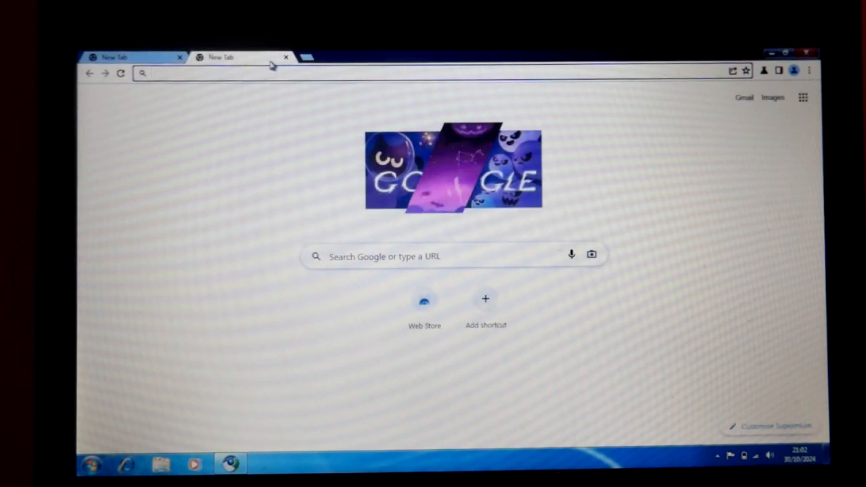
{"action": "left_click", "coordinate": [285, 57]}
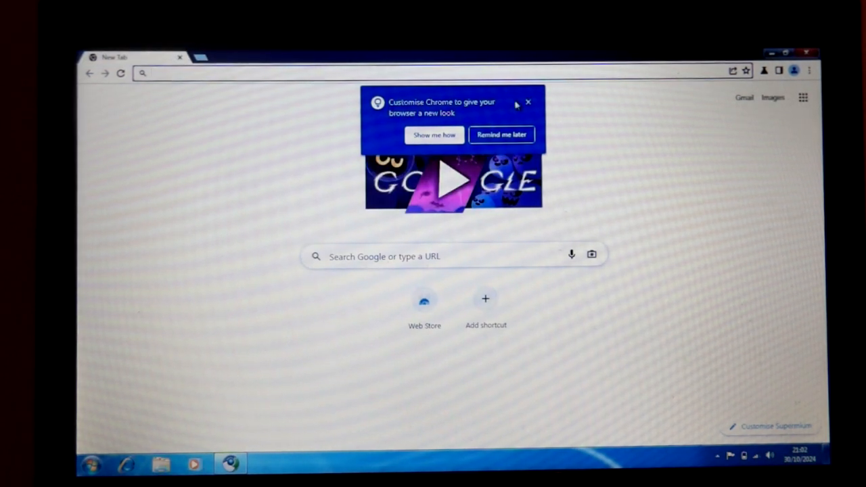
{"action": "left_click", "coordinate": [527, 101]}
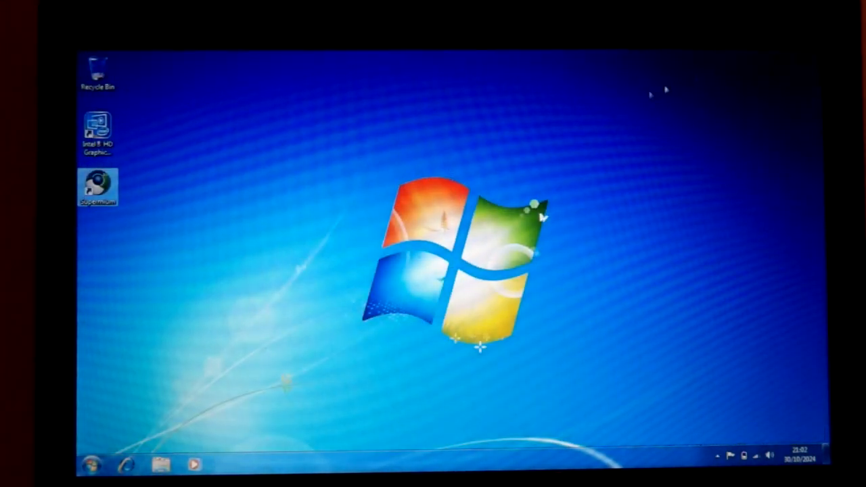
- Reach Control Panel's Personalization page from the Start menu
{"action": "left_click", "coordinate": [95, 463]}
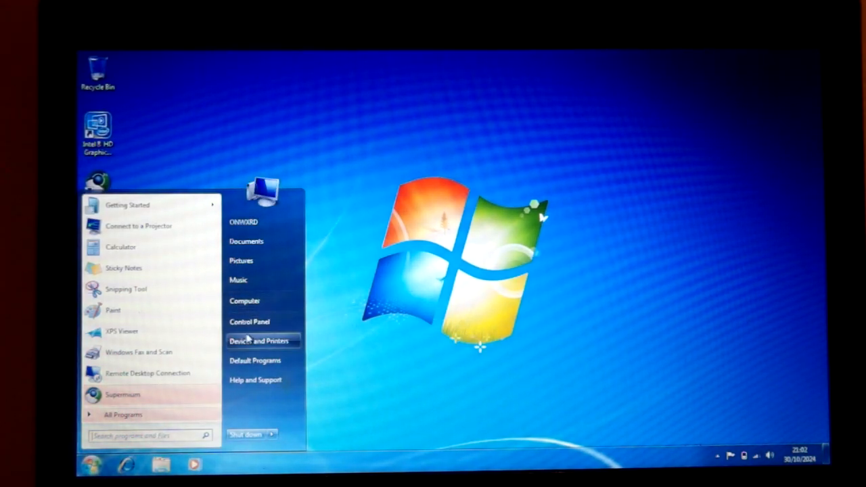
{"action": "left_click", "coordinate": [249, 322]}
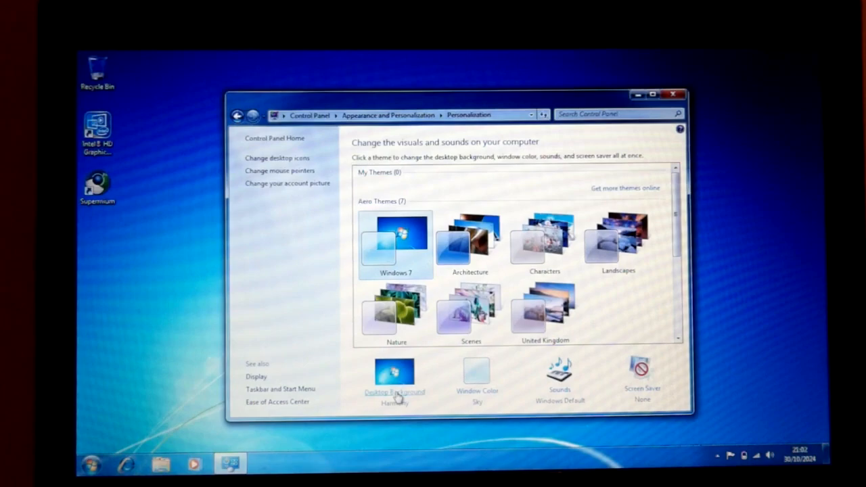
- Choose the red sandstone Landscapes picture as the desktop background
{"action": "left_click", "coordinate": [395, 393]}
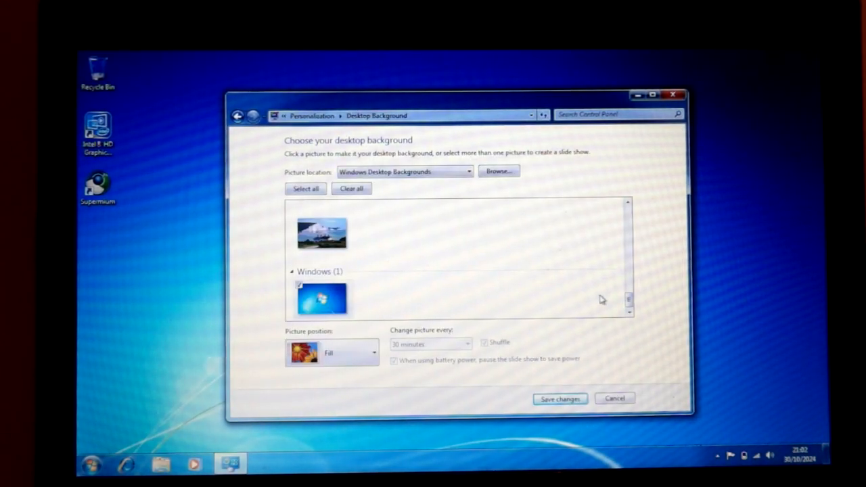
{"action": "scroll", "scroll_direction": "up", "scroll_amount": 3}
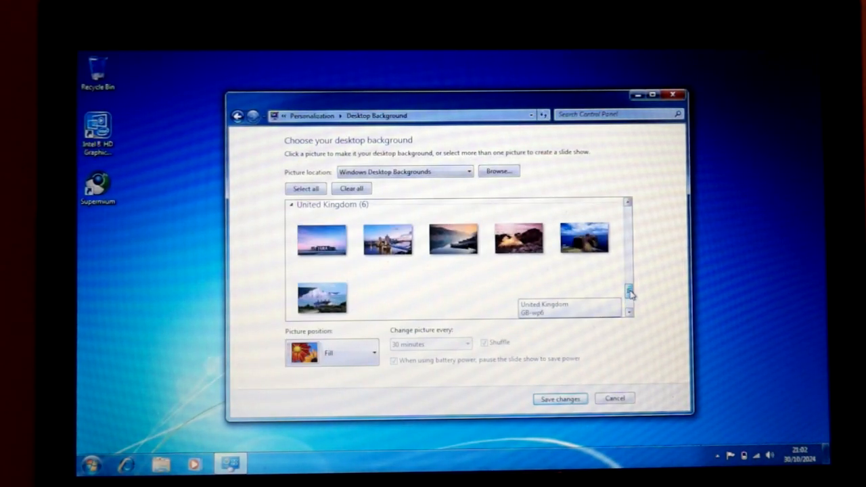
{"action": "scroll", "scroll_direction": "down", "scroll_amount": 3}
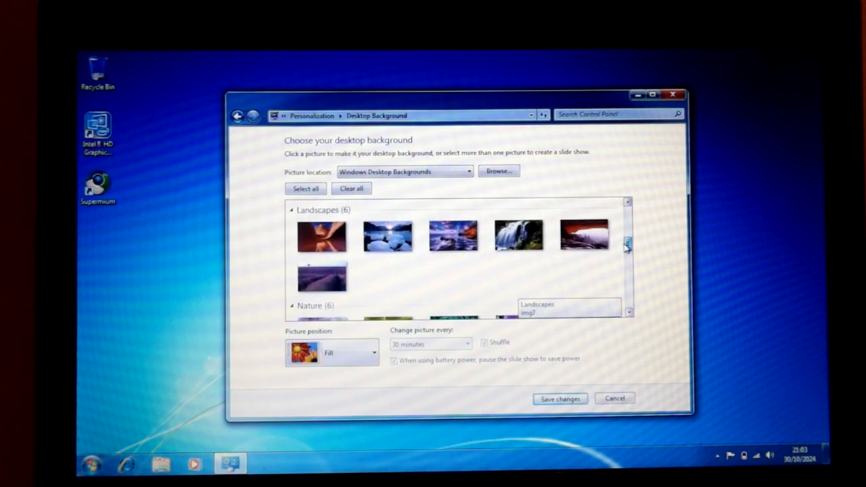
{"action": "left_click", "coordinate": [322, 232]}
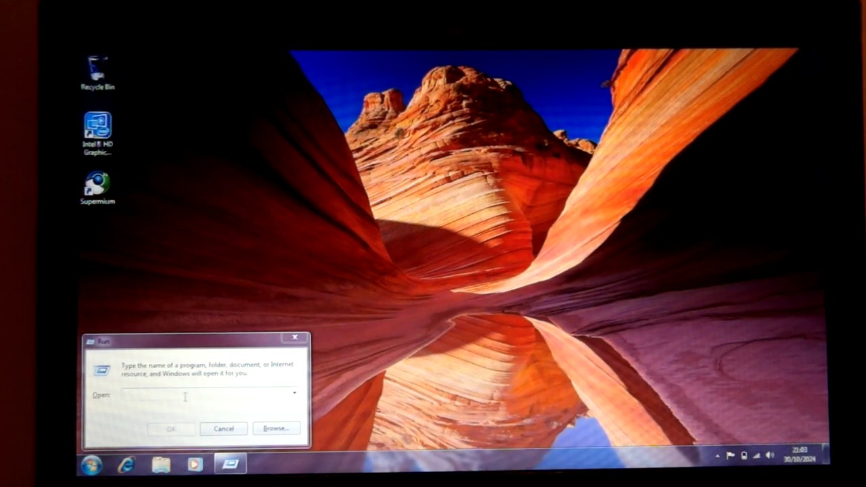
- Run winver to confirm Windows 7 Professional Service Pack 1, then close About Windows
{"action": "type", "text": "w"}
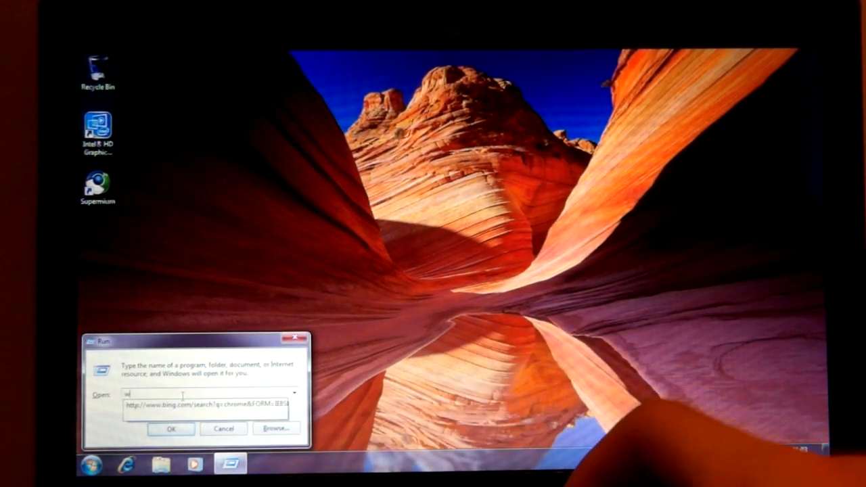
{"action": "type", "text": "winver"}
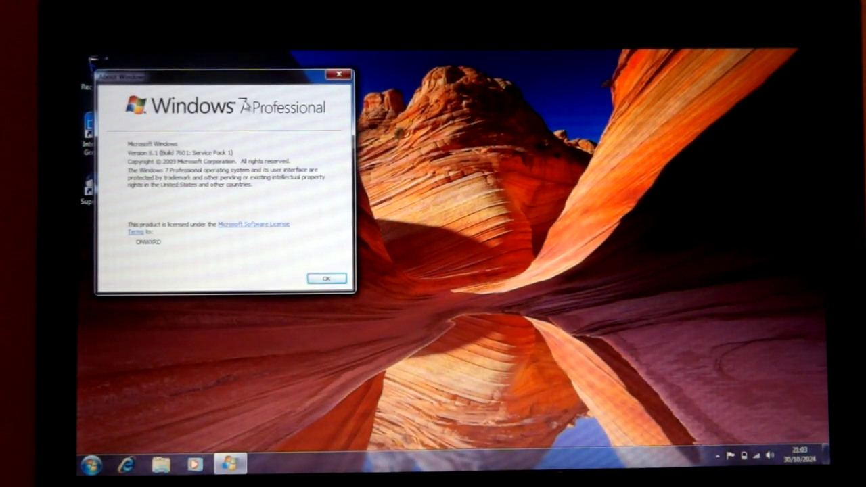
{"action": "left_click_drag", "start_coordinate": [223, 76], "coordinate": [284, 108]}
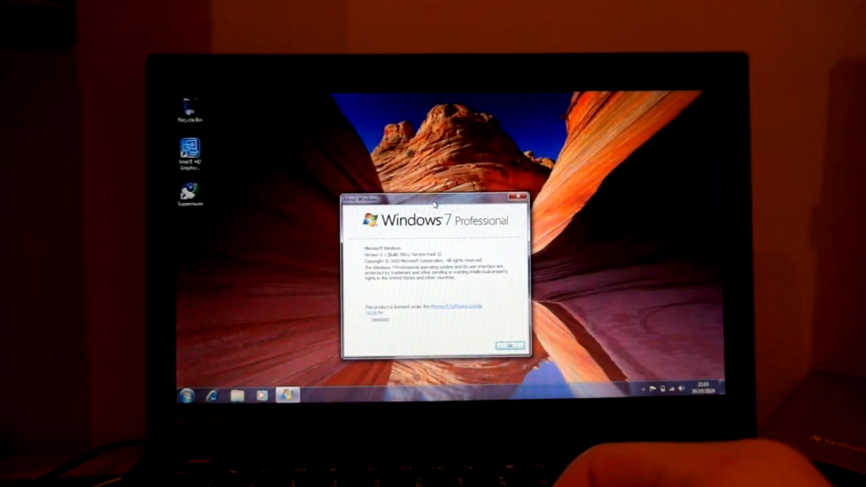
{"action": "left_click", "coordinate": [510, 347]}
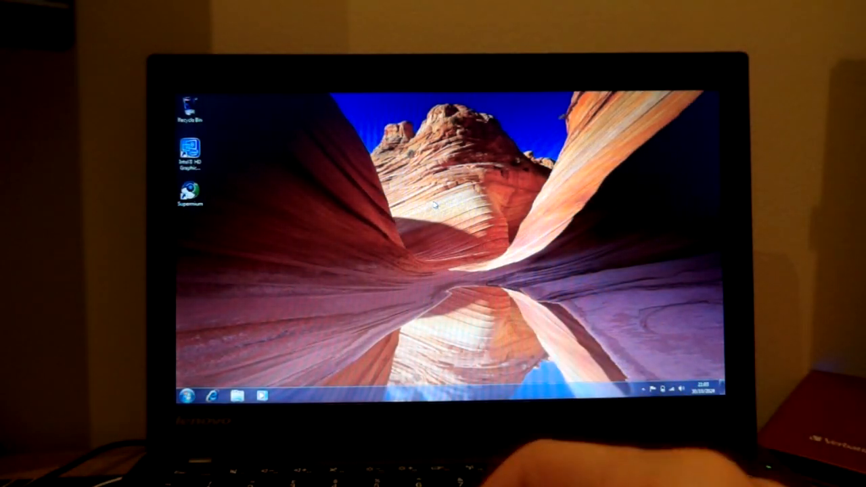